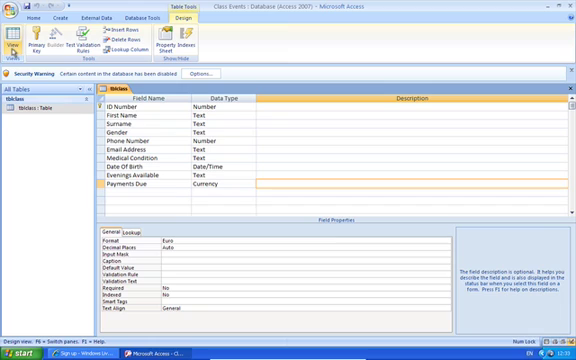
Switch the Members table from Design View to Datasheet View to see its records.
left_click(12, 32)
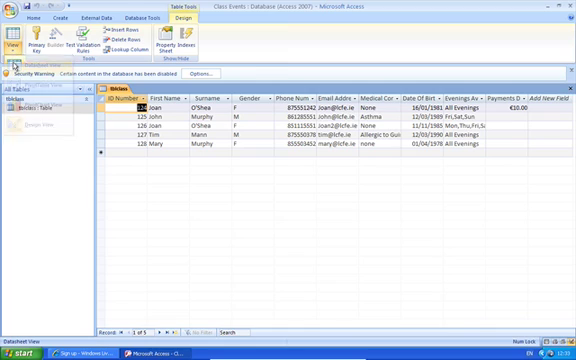
left_click(32, 16)
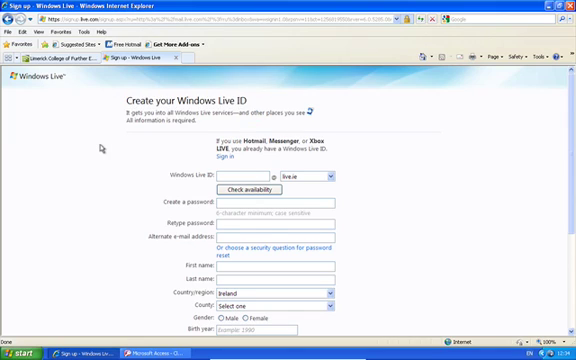
scroll("down", 3)
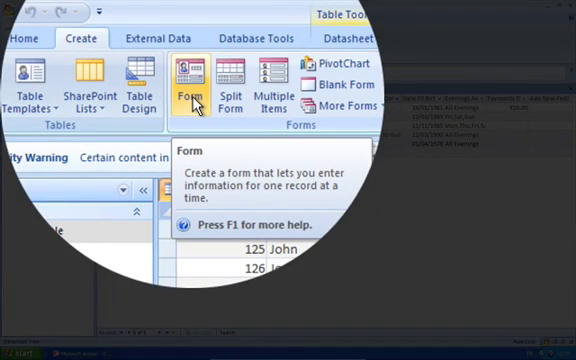
Create a single-record form from the Members table via the Form command.
left_click(192, 82)
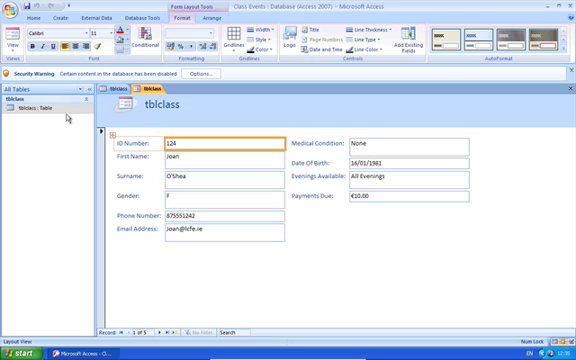
In Layout View, retitle the form heading to 'Class Events Data'.
left_click(16, 38)
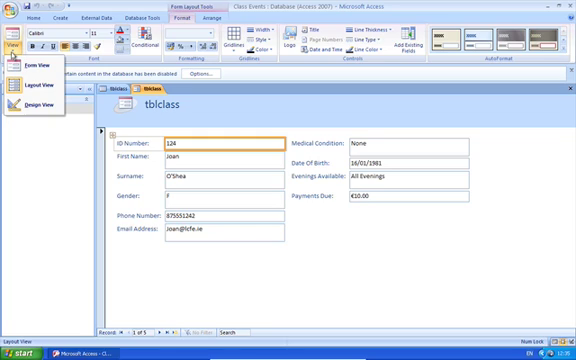
mouse_move(28, 80)
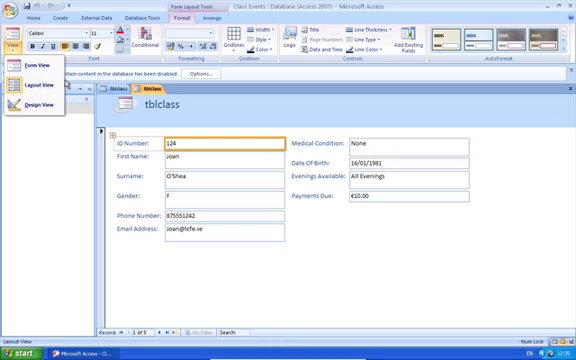
mouse_move(170, 104)
type("Calss")
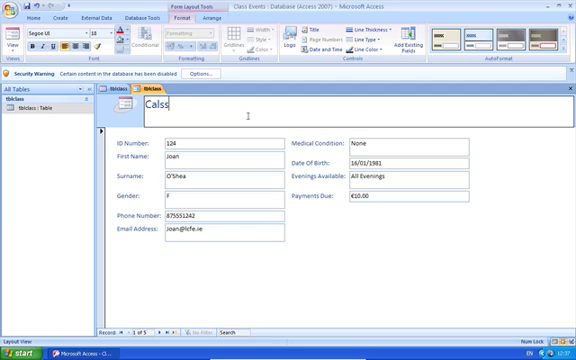
key("BackSpace")
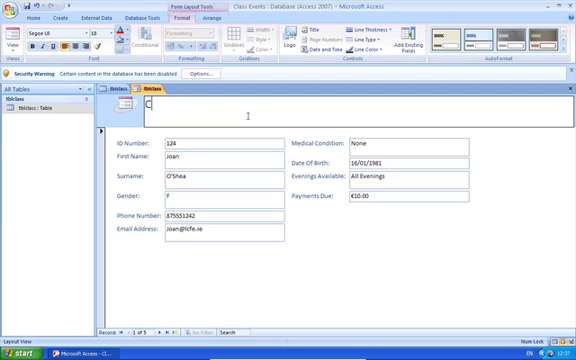
type("lass")
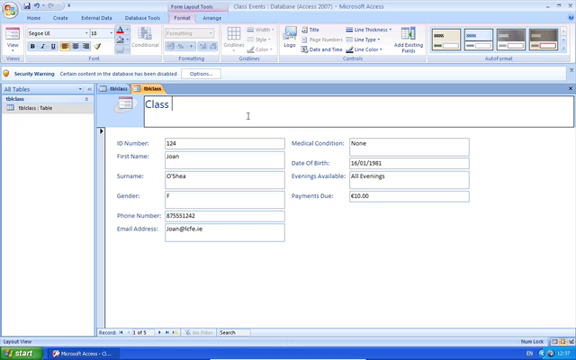
type("Events Data")
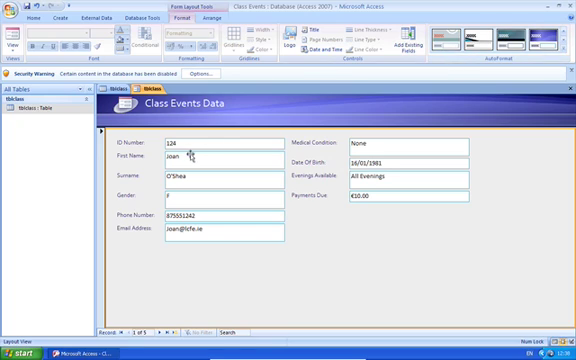
mouse_move(284, 238)
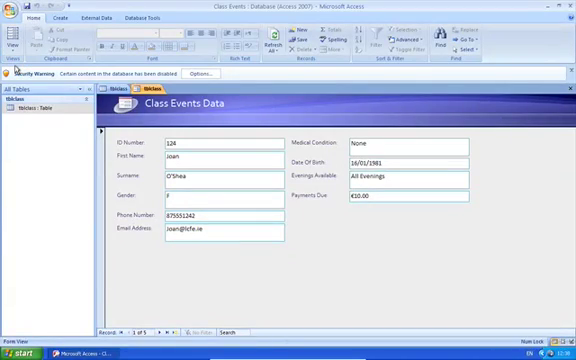
mouse_move(166, 296)
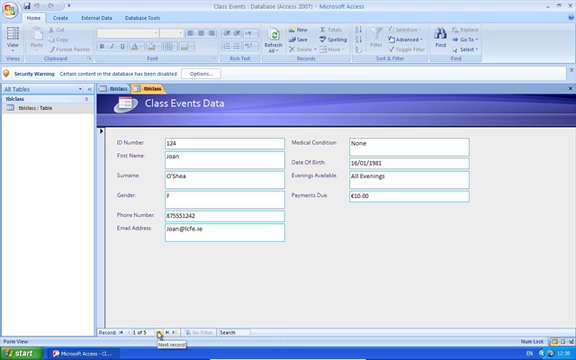
Step forward through the member records until a blank new record appears.
left_click(152, 324)
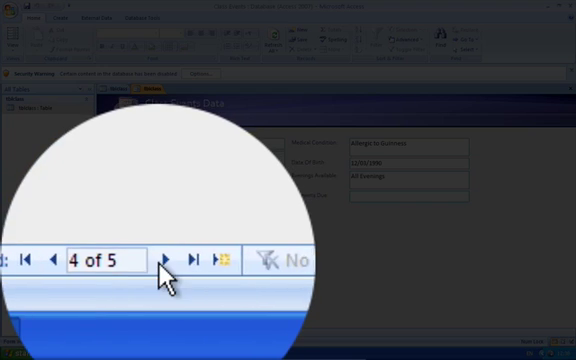
left_click(160, 260)
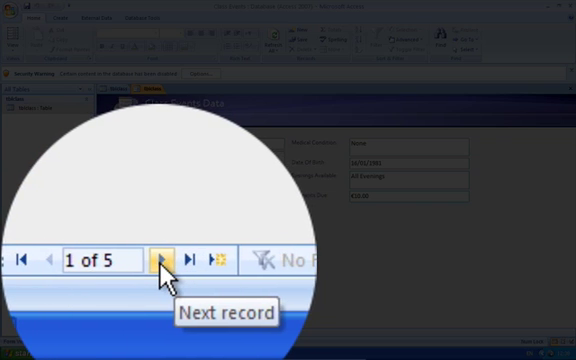
left_click(162, 260)
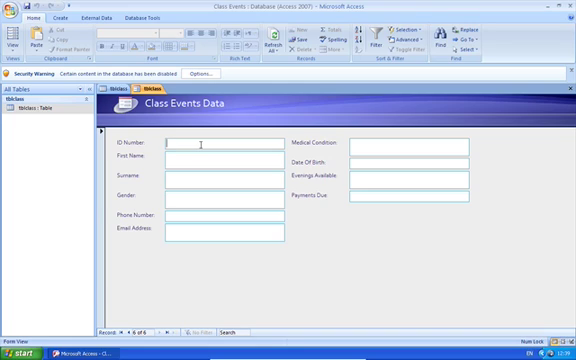
type("129")
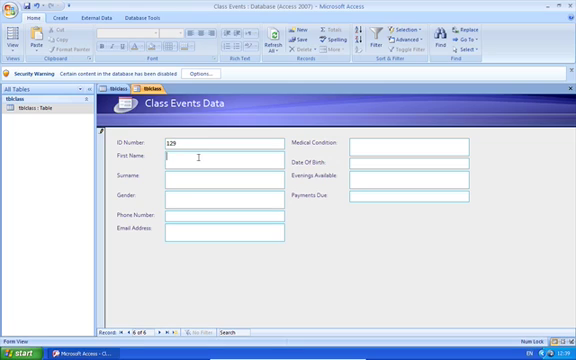
type("john")
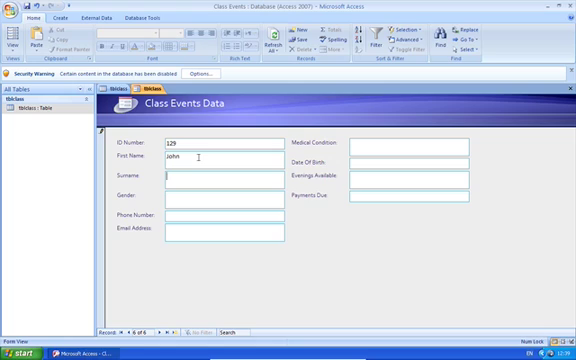
type("McCarthy")
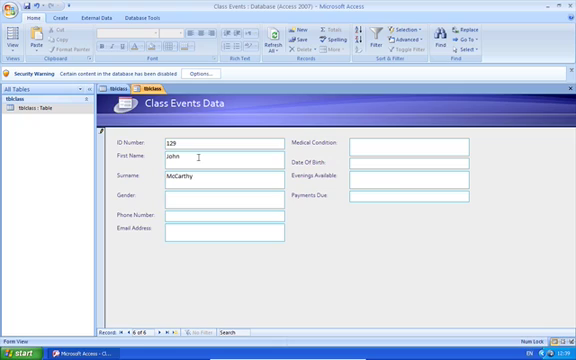
type("M")
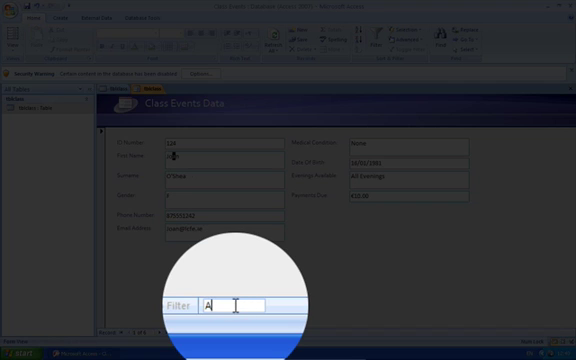
Search the form's records for 'All Evenings' to land on a matching member.
type("ll E")
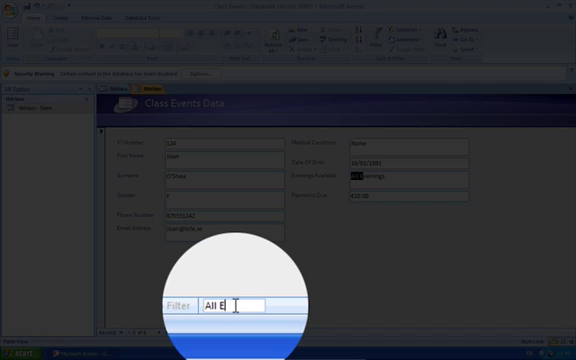
type("venings")
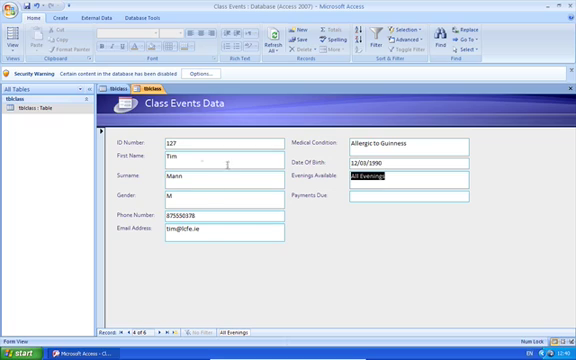
mouse_move(218, 212)
type("O'Shea")
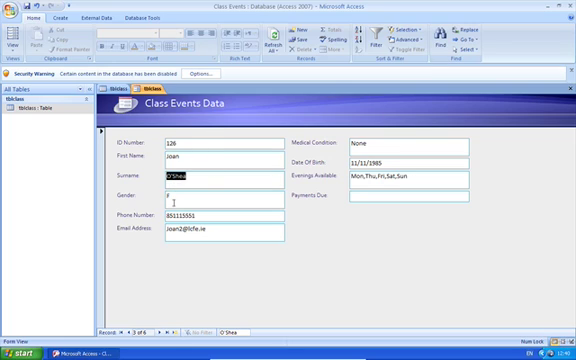
mouse_move(304, 258)
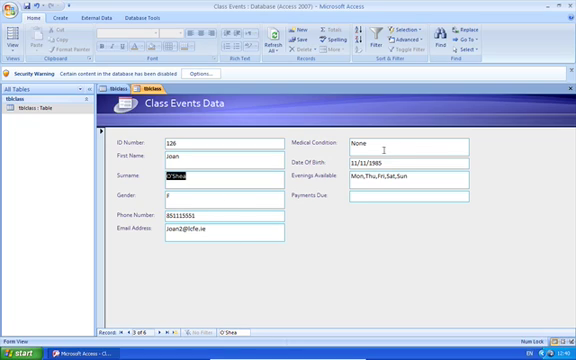
mouse_move(340, 208)
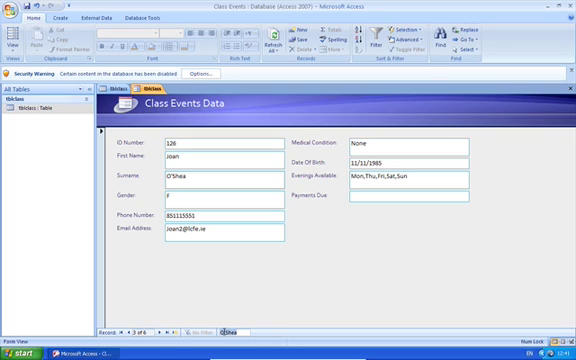
Commit the corrected surname on the current class event record.
left_click(120, 320)
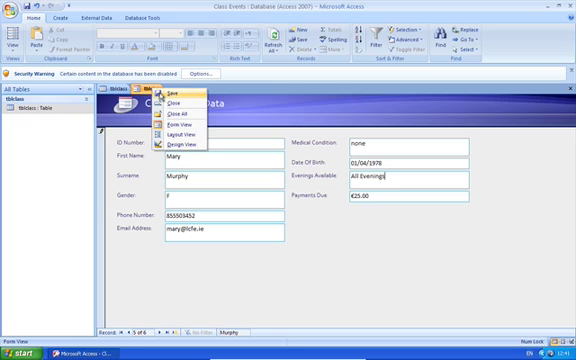
Save the form as frmClass and select it in the Navigation Pane.
left_click(158, 98)
type("frmclass")
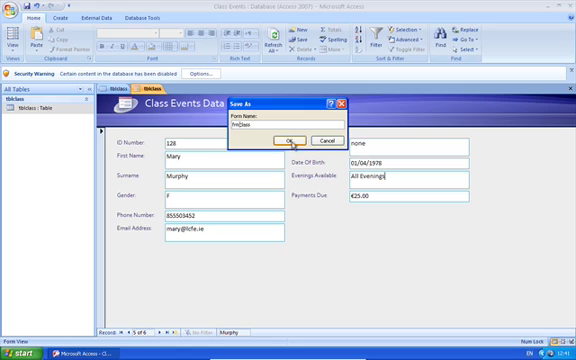
left_click(294, 140)
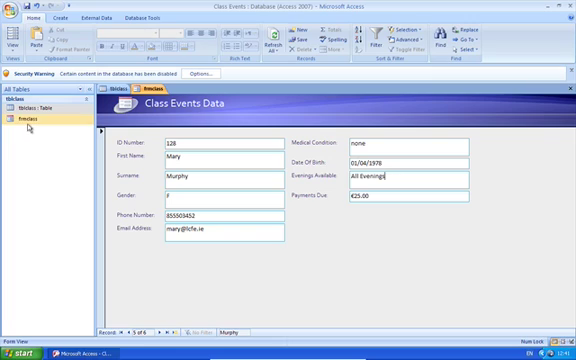
left_click(28, 122)
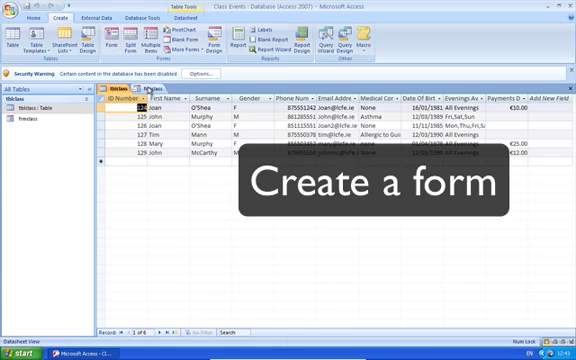
Return to the saved form, switch to Form View and move to the next record.
left_click(84, 40)
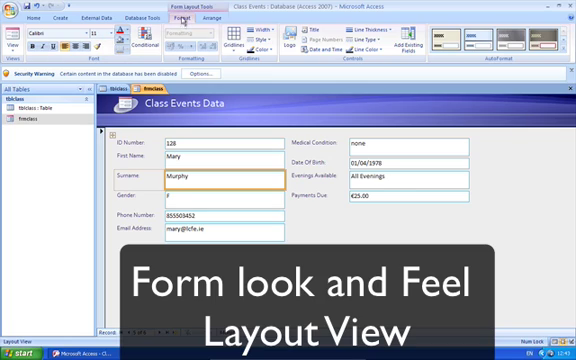
left_click(206, 18)
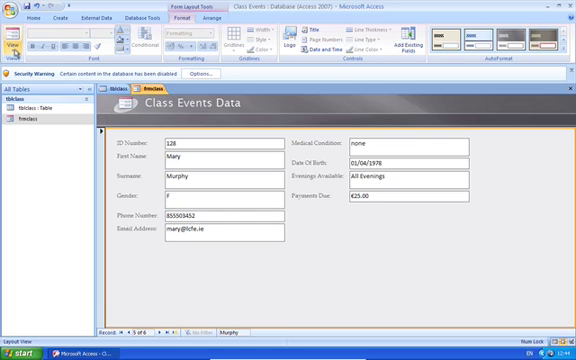
left_click(12, 44)
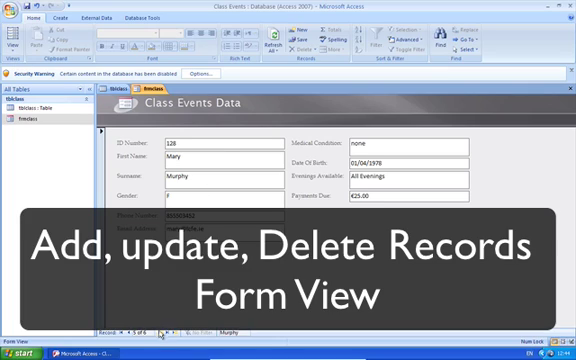
left_click(152, 330)
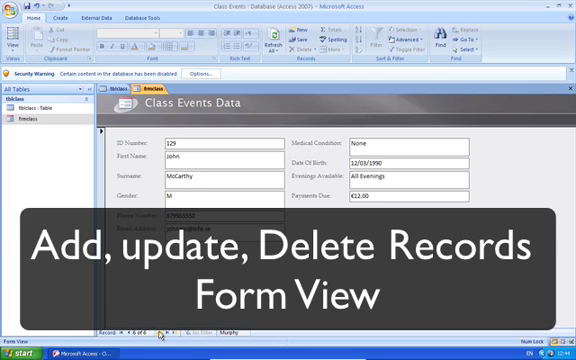